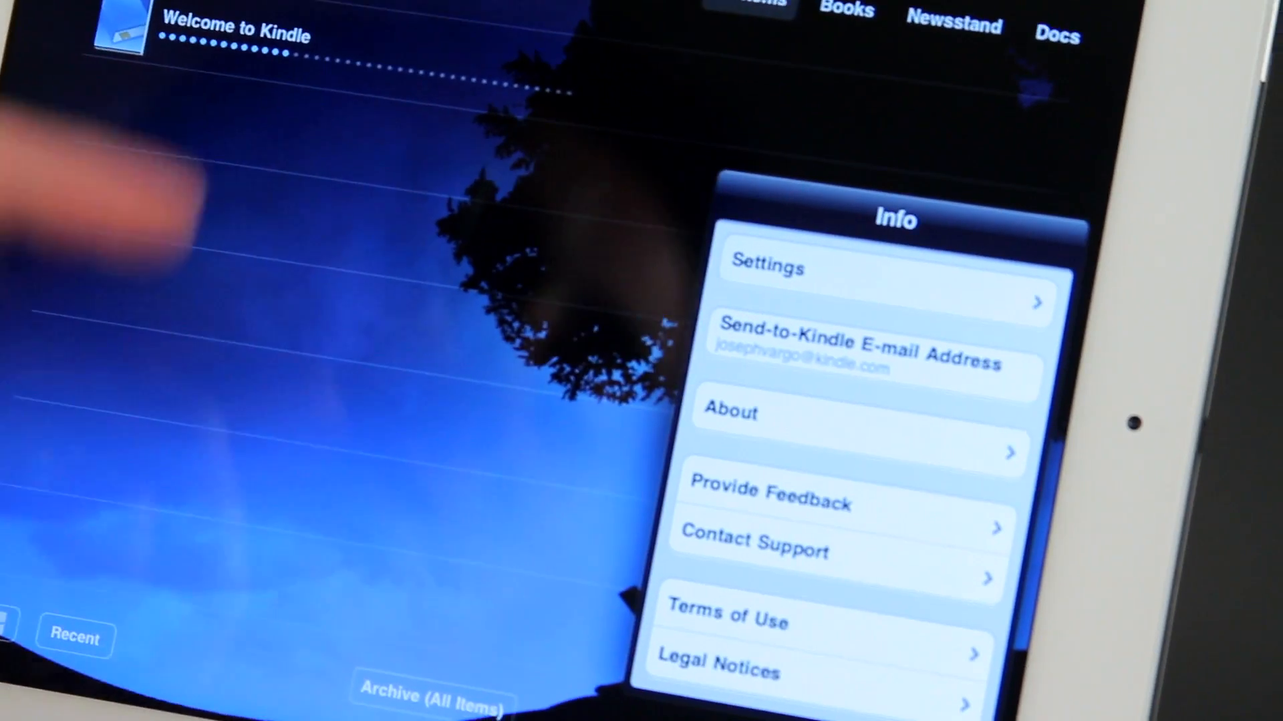
Reach the Deregister page from Settings via the 'Registered to…' row.
left_click(764, 268)
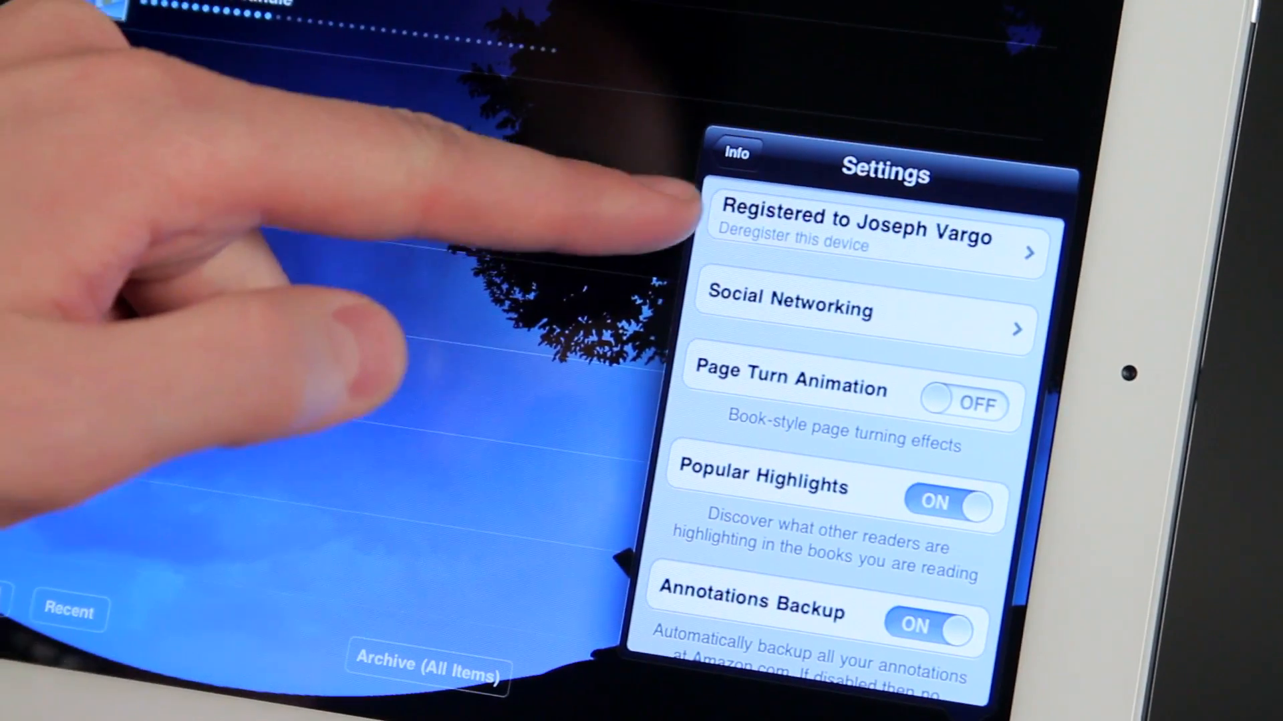
left_click(851, 238)
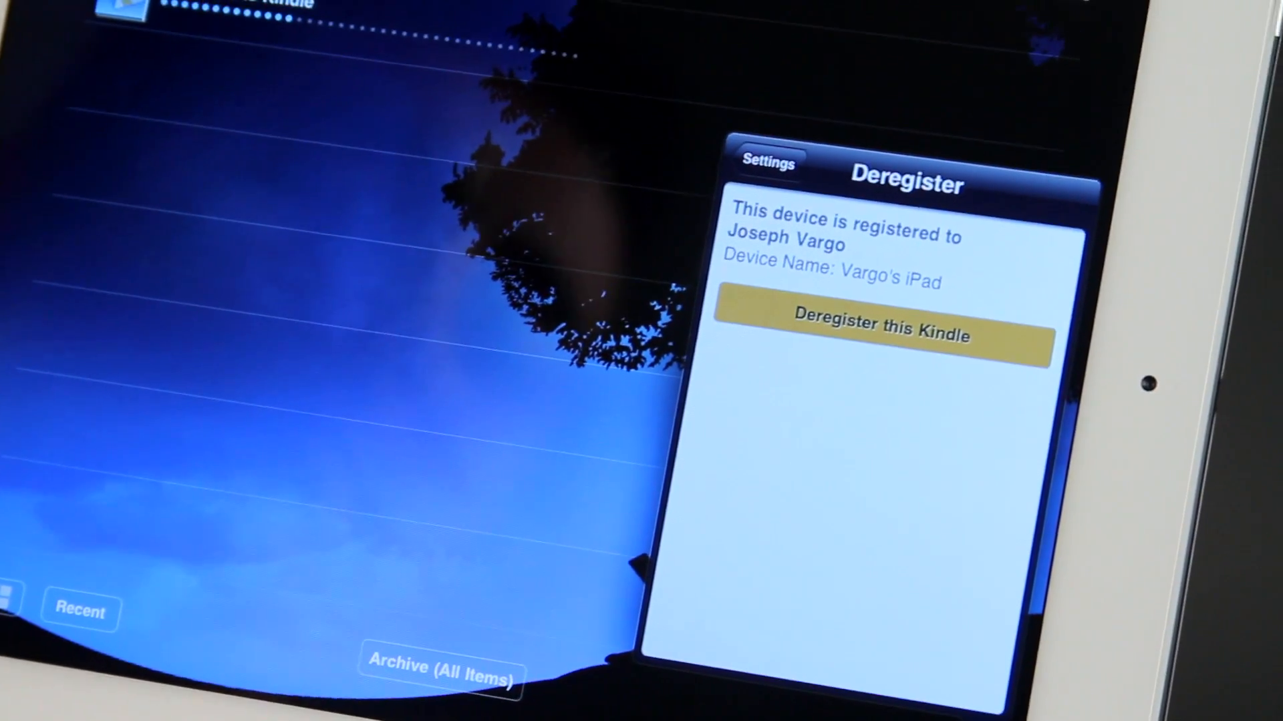
Back out of the Deregister page without deregistering and return to the Settings overview.
left_click(767, 162)
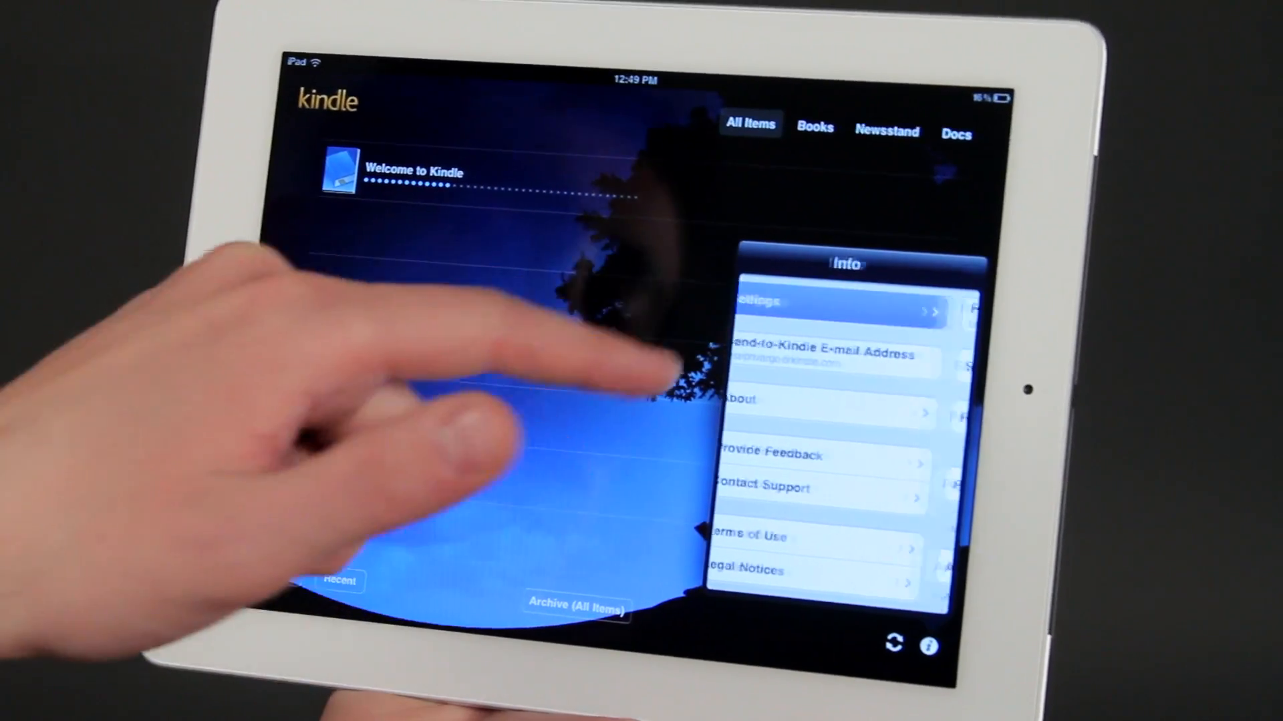
left_click(760, 312)
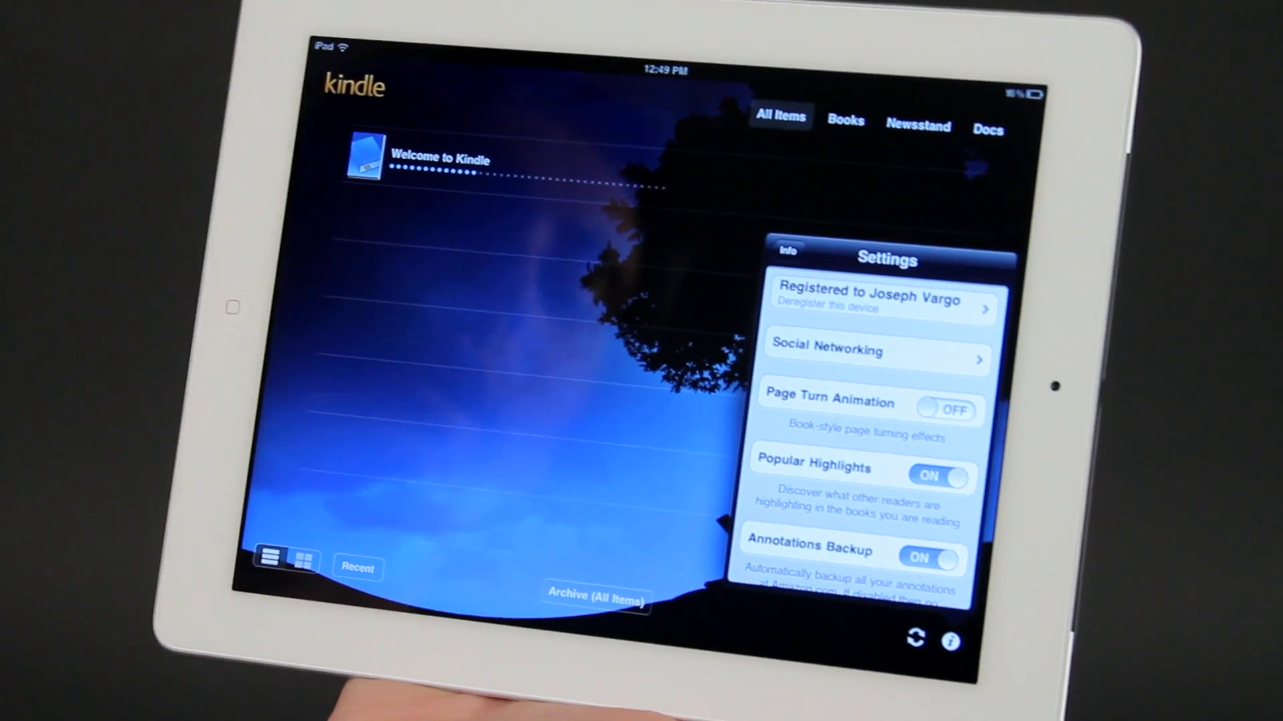